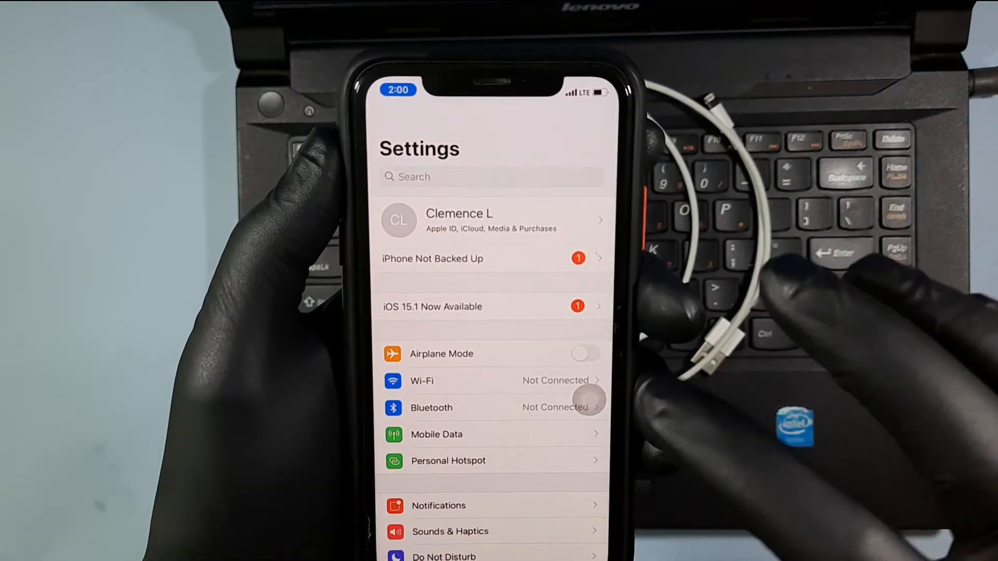
- Scroll down iOS Settings toward the Photos section
scroll("down", 3)
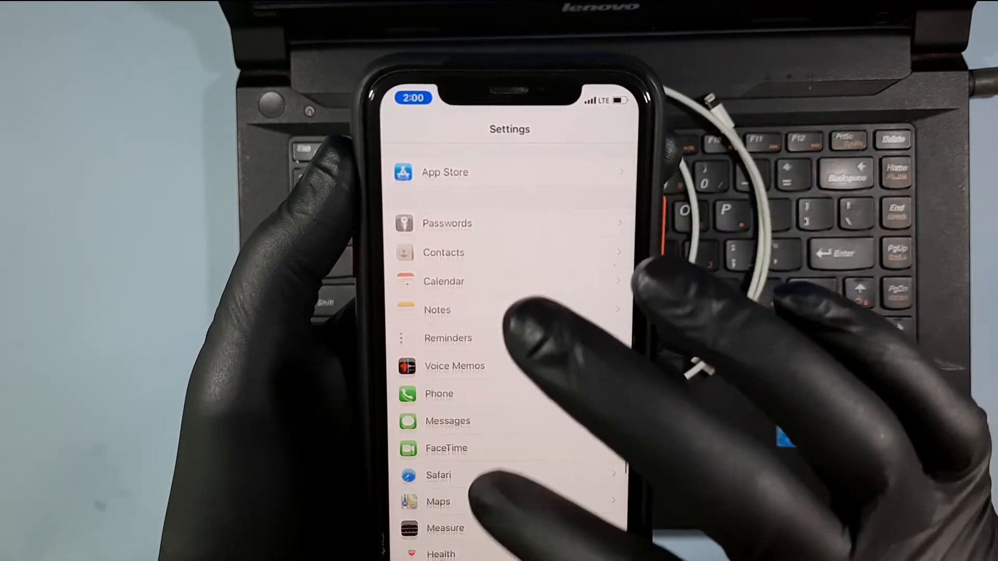
scroll("down", 3)
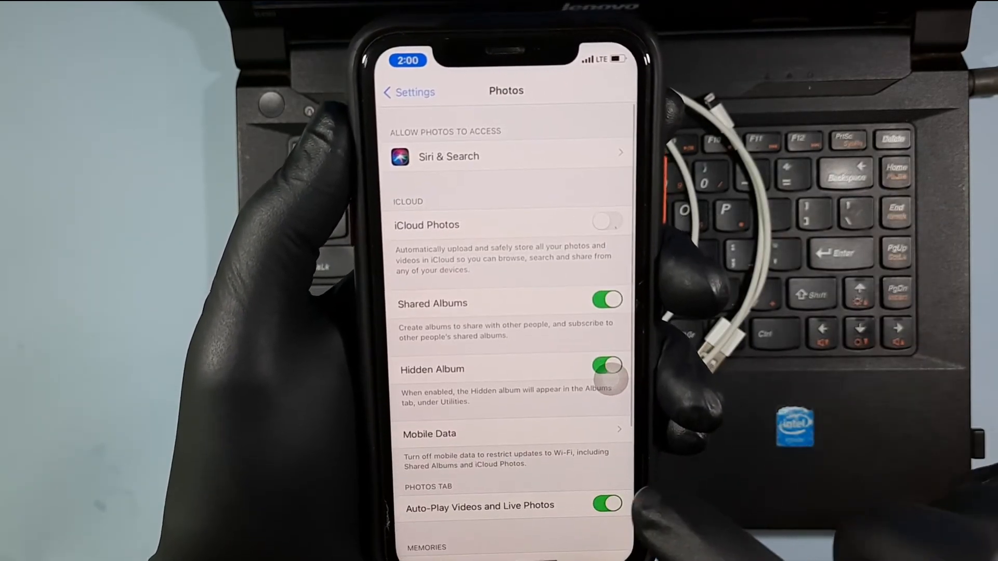
scroll("down", 3)
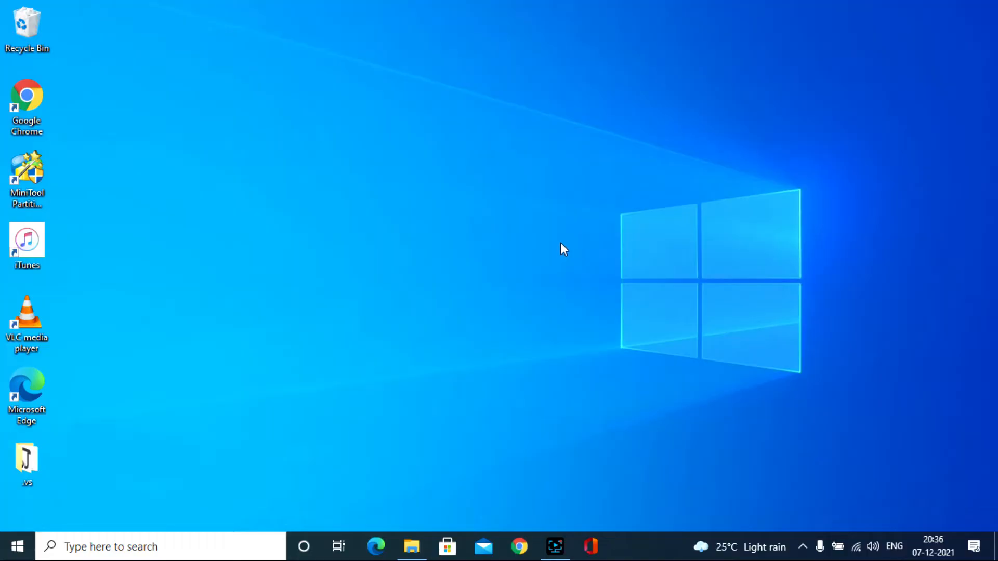
mouse_move(407, 531)
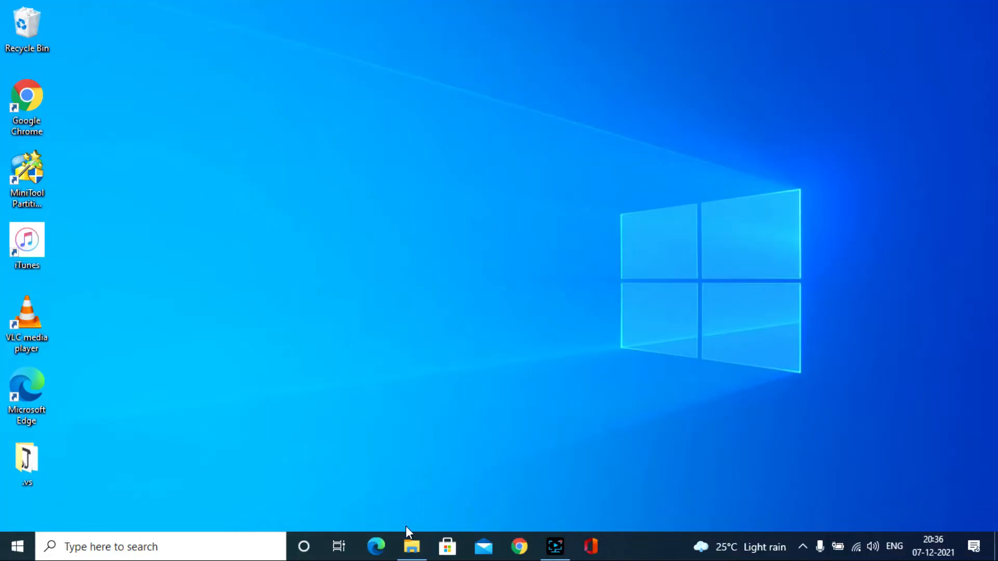
- Open File Explorer from the taskbar to see the Apple iPhone under This PC
left_click(411, 547)
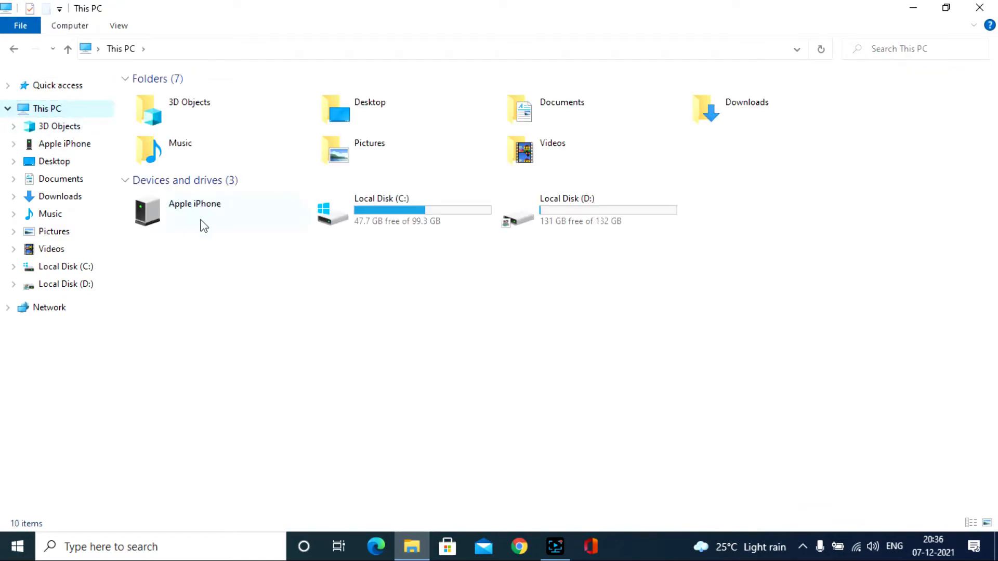
mouse_move(220, 220)
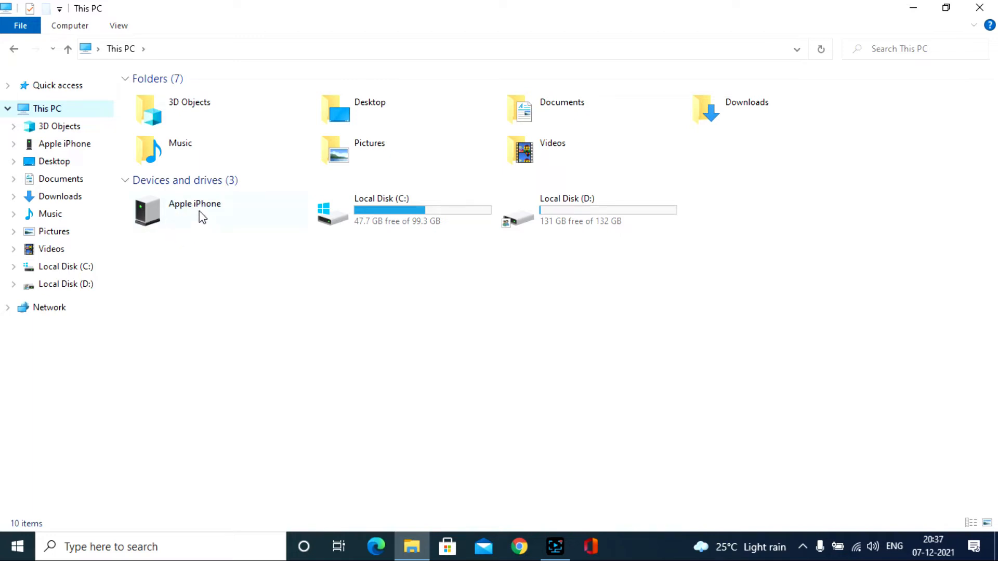
mouse_move(213, 221)
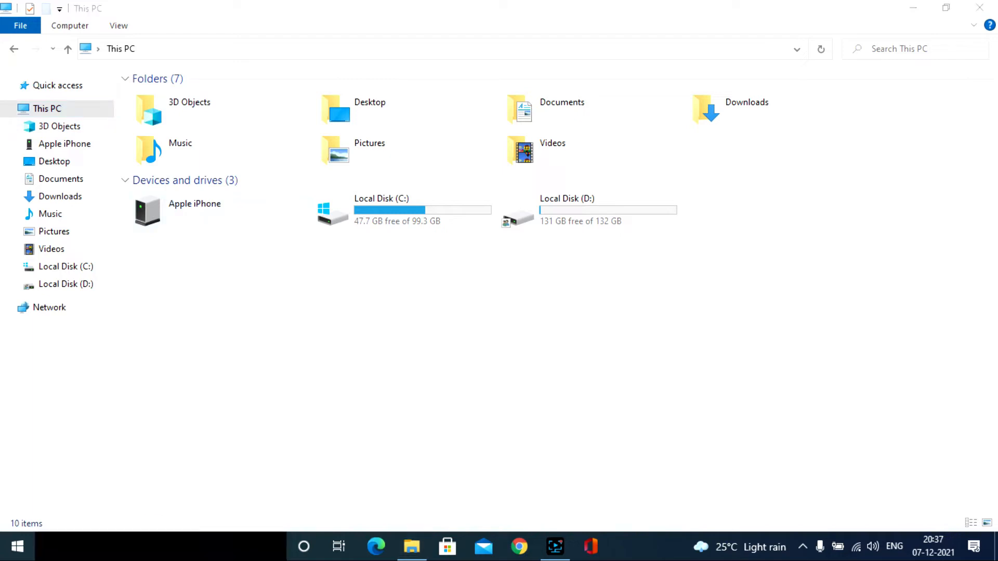
- Launch Photos via Start search and import from the connected iPhone
type("phots")
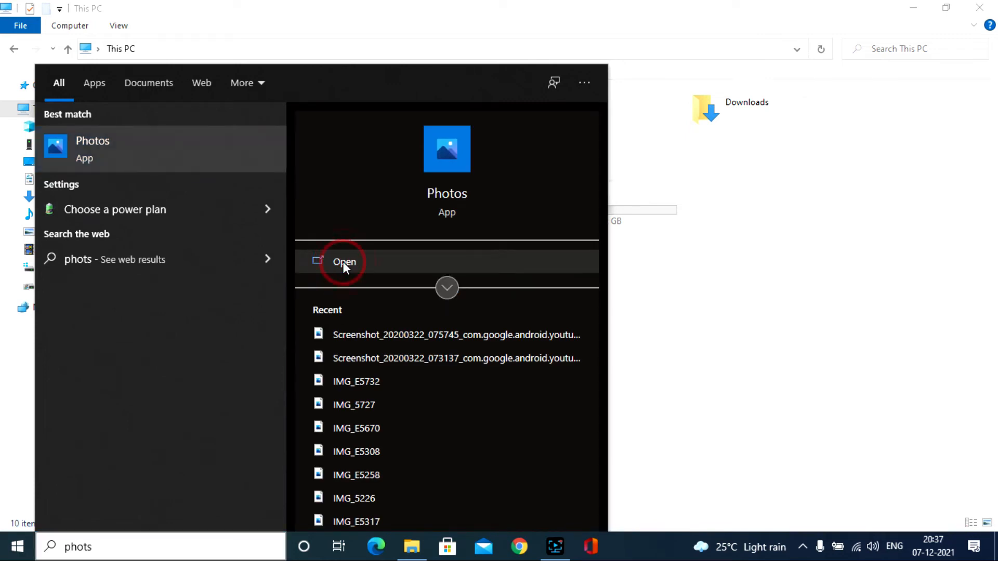
left_click(344, 261)
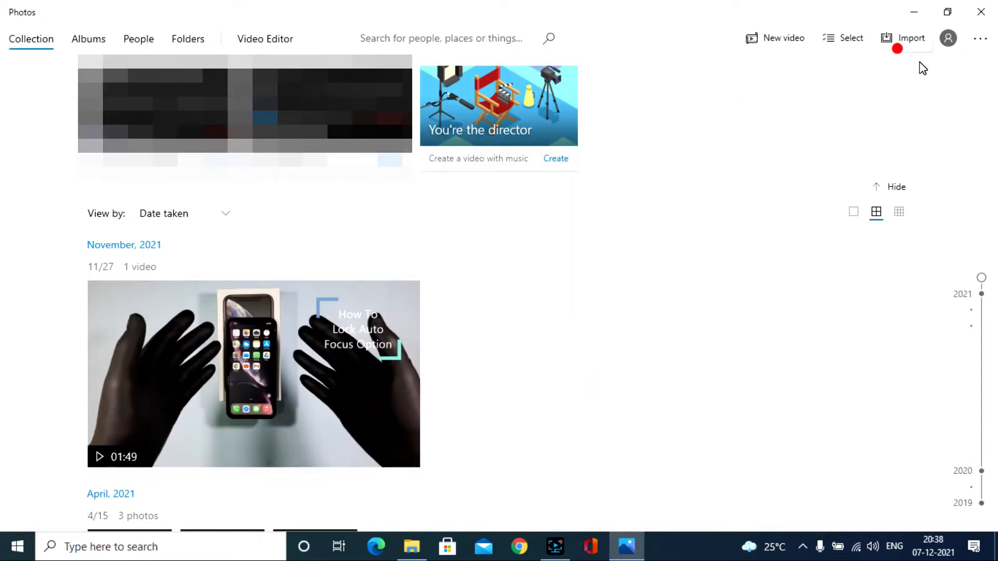
left_click(911, 37)
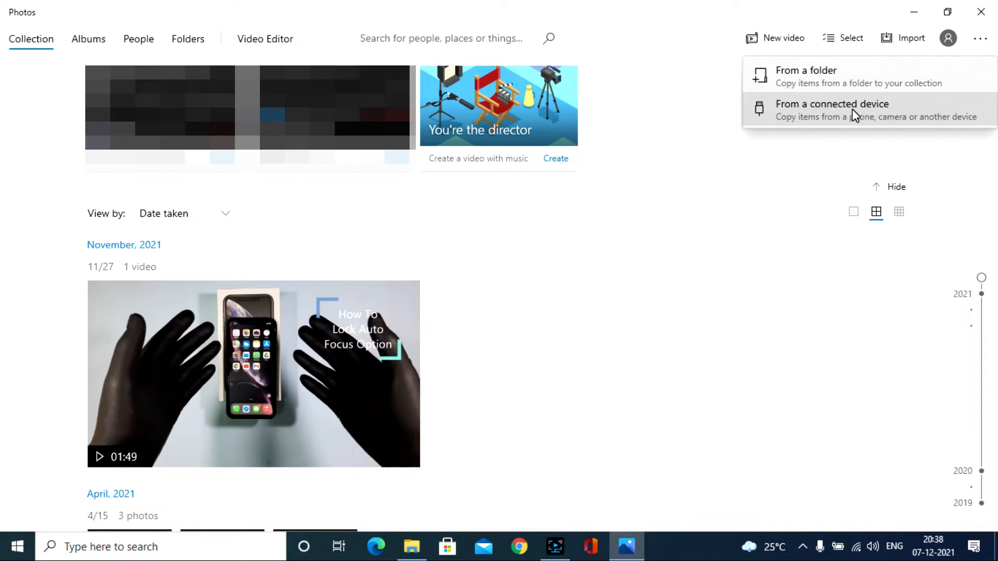
left_click(832, 110)
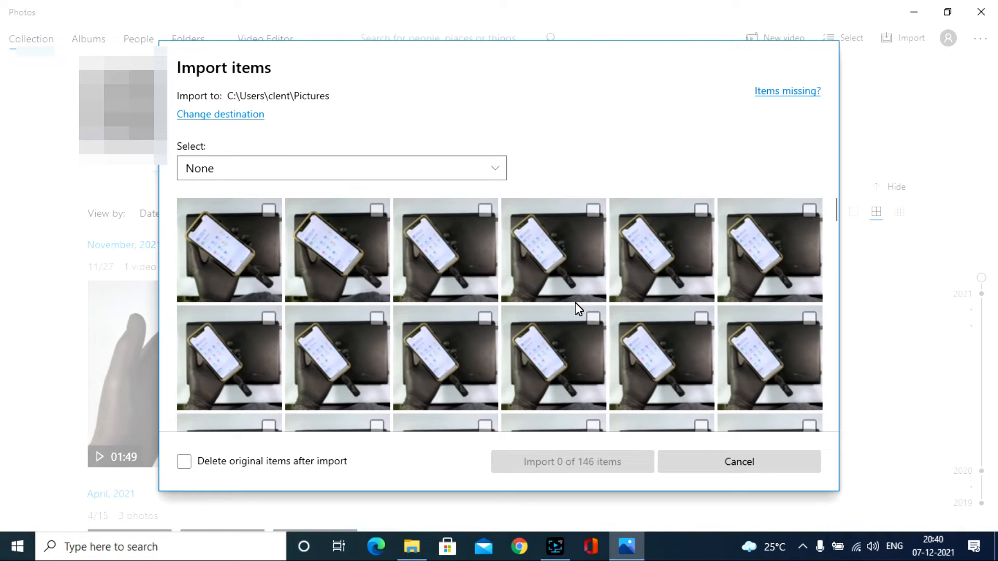
mouse_move(182, 461)
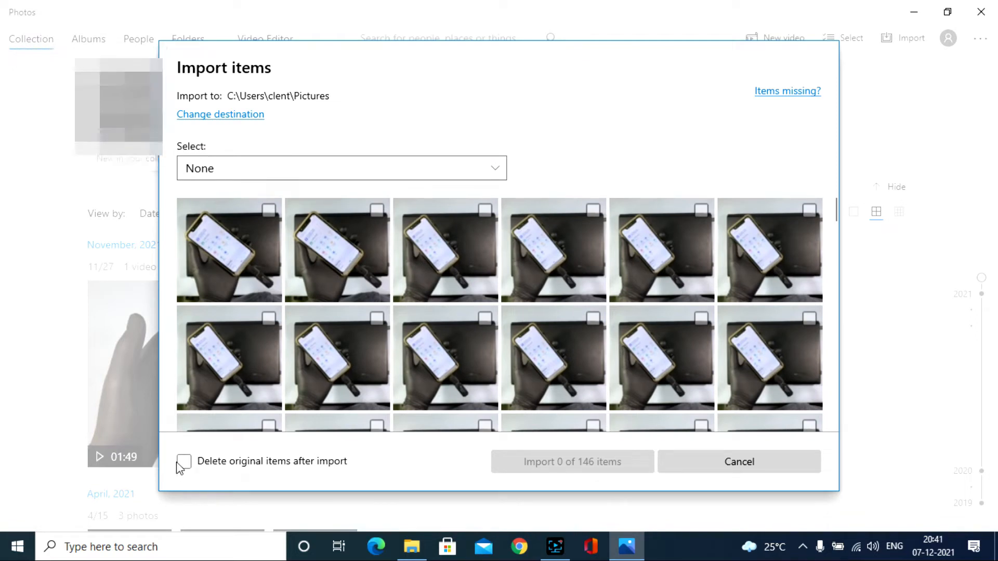
- Leave 'Delete original items after import' unticked and select All items (146)
left_click(183, 462)
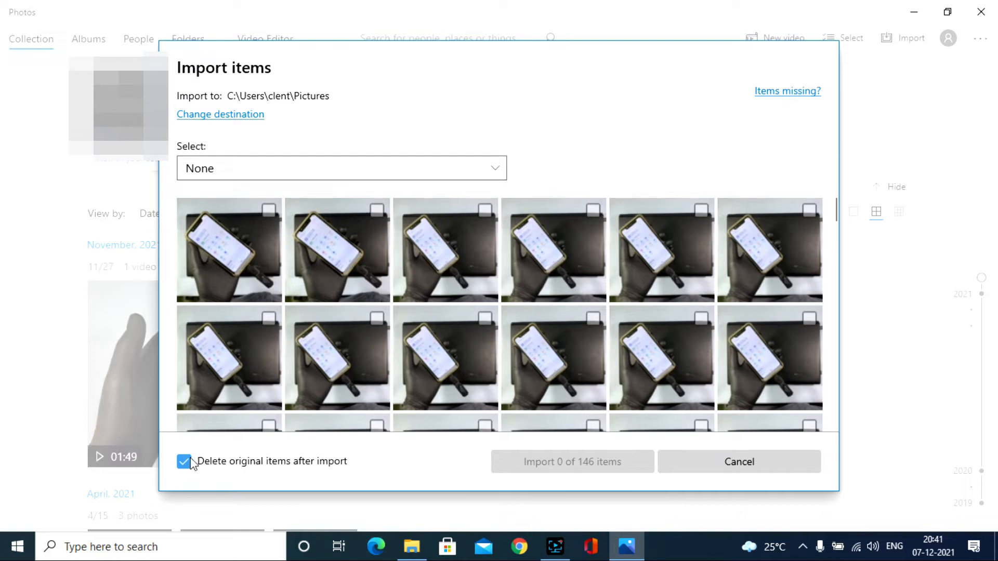
left_click(184, 462)
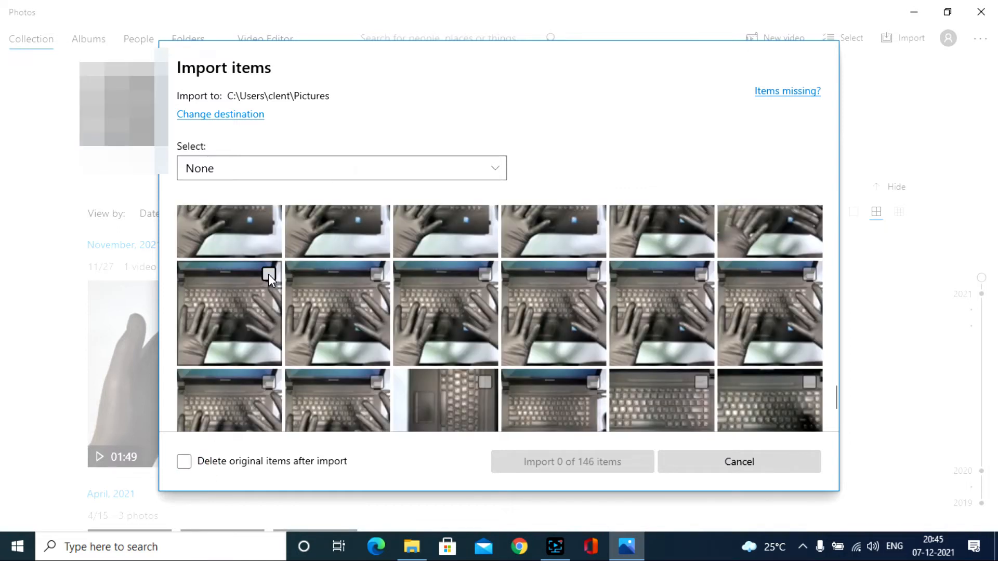
left_click(267, 274)
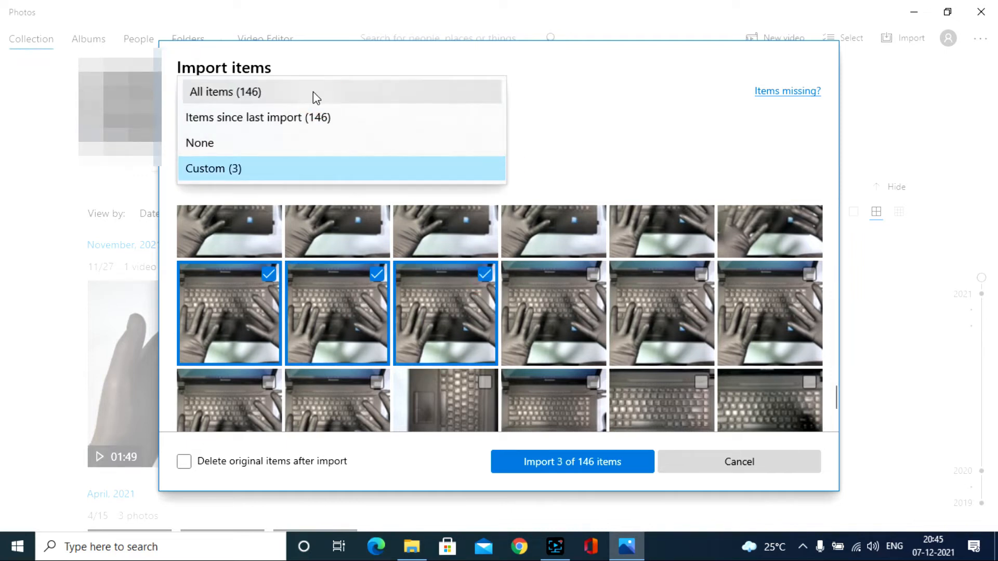
left_click(224, 92)
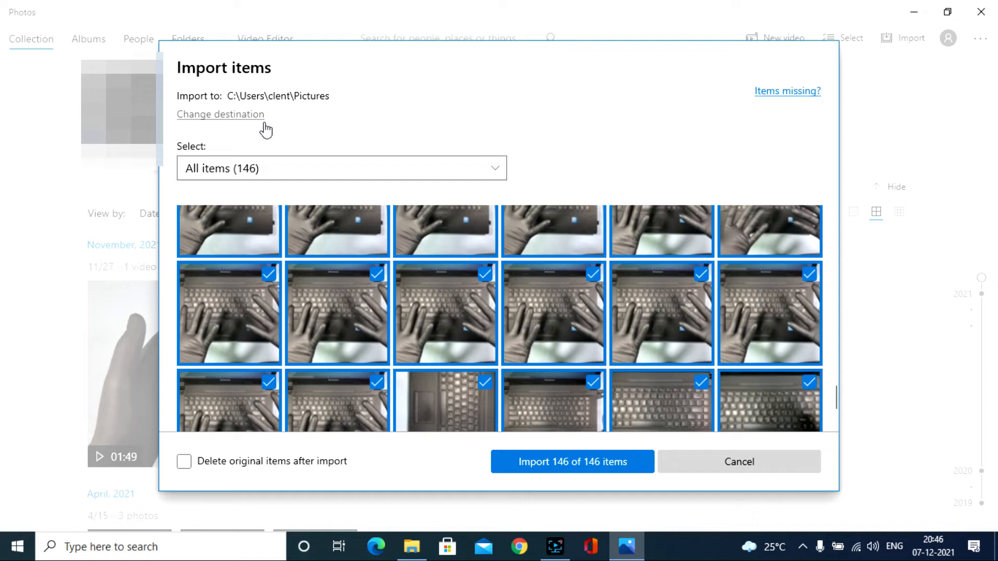
mouse_move(230, 121)
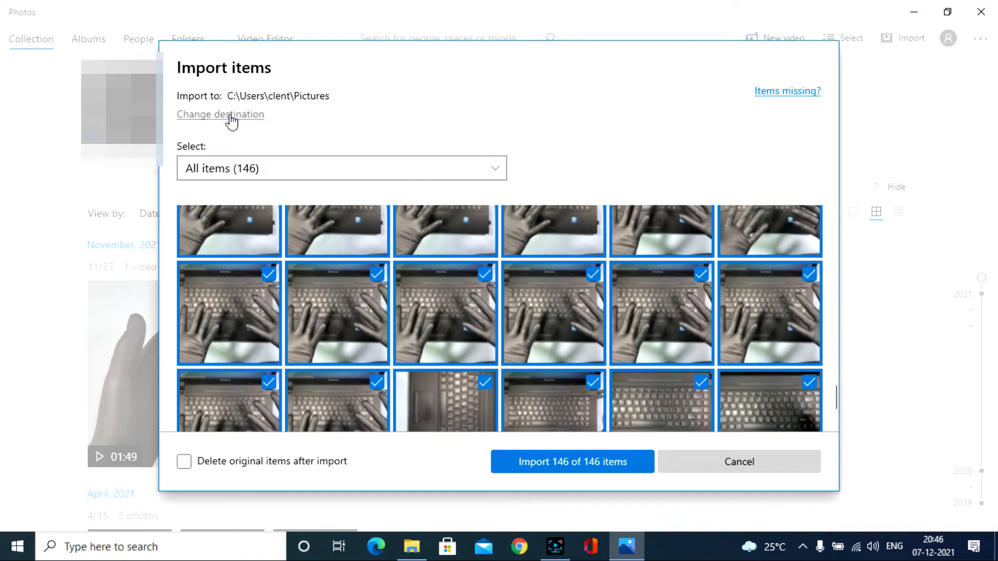
- Set the destination to D:\daily doubts and import 146 of 146 items
left_click(220, 115)
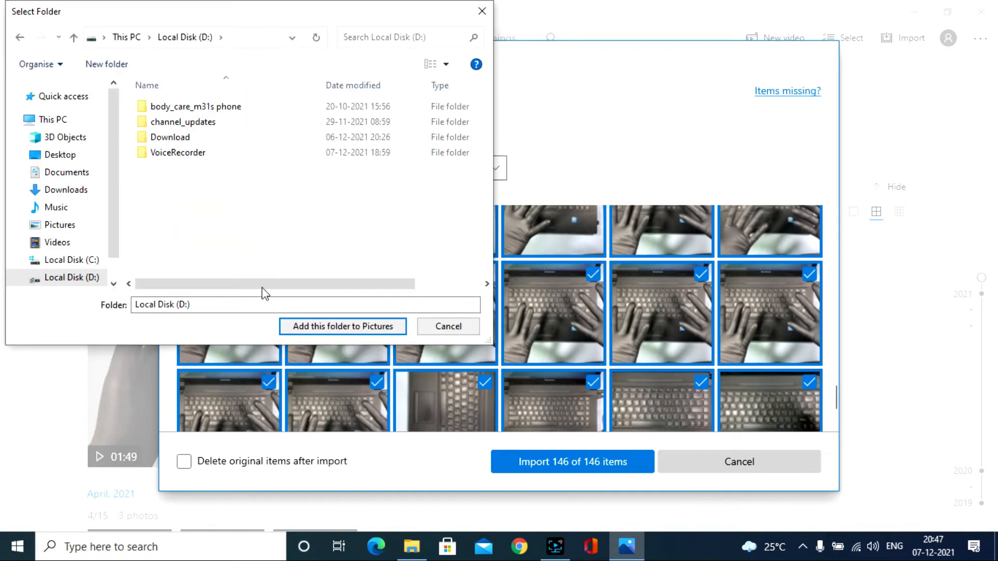
type("dail")
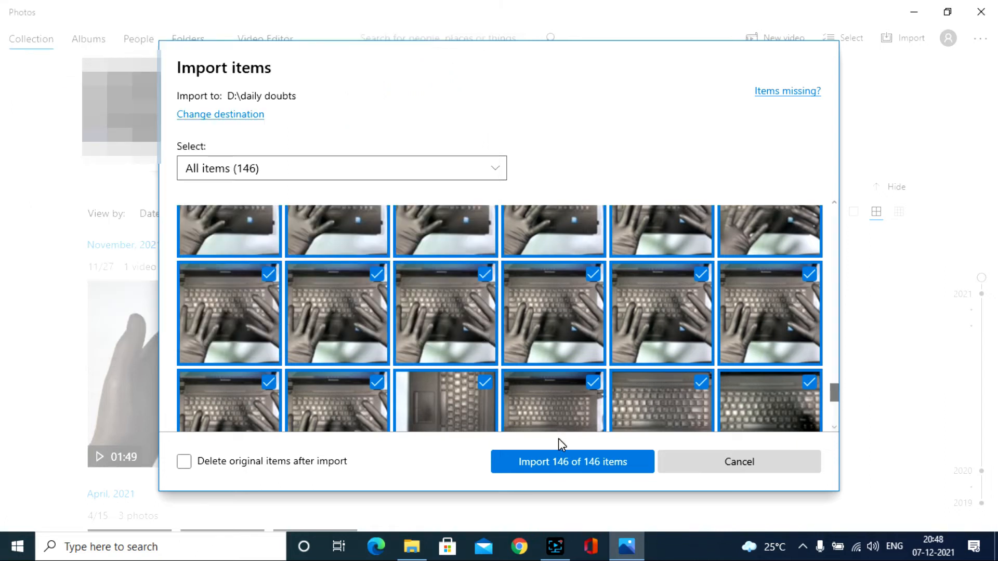
left_click(571, 462)
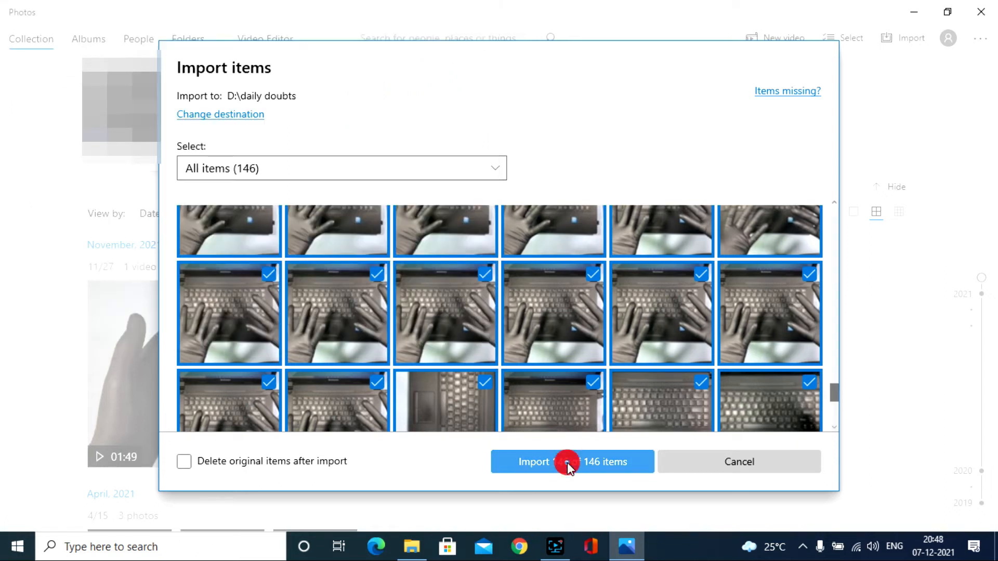
left_click(534, 462)
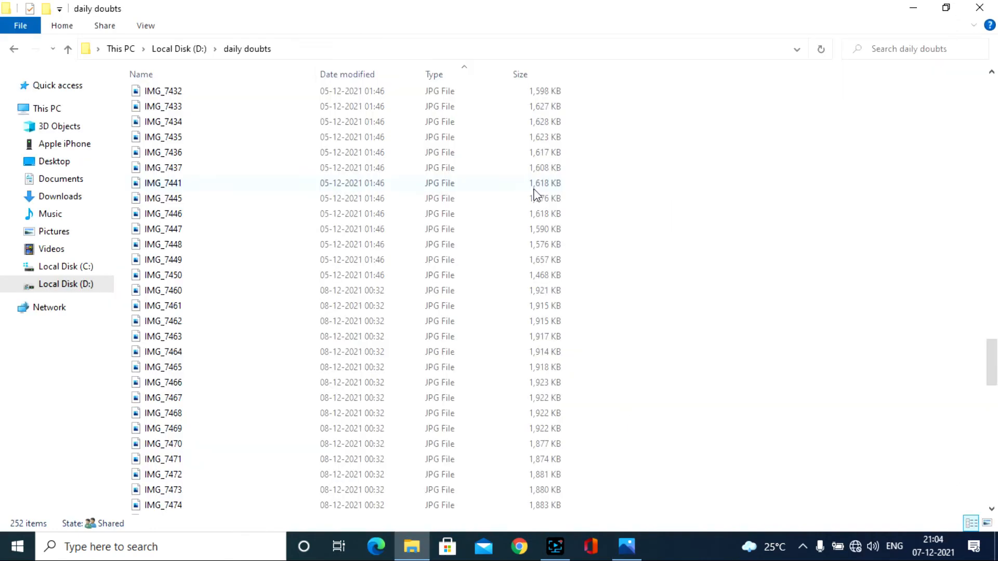
scroll("down", 3)
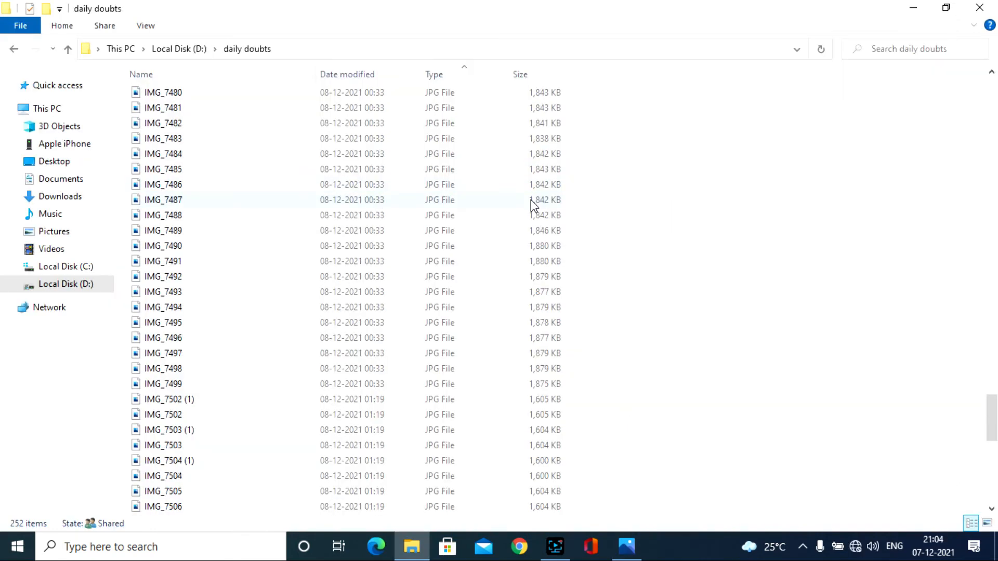
scroll("up", 3)
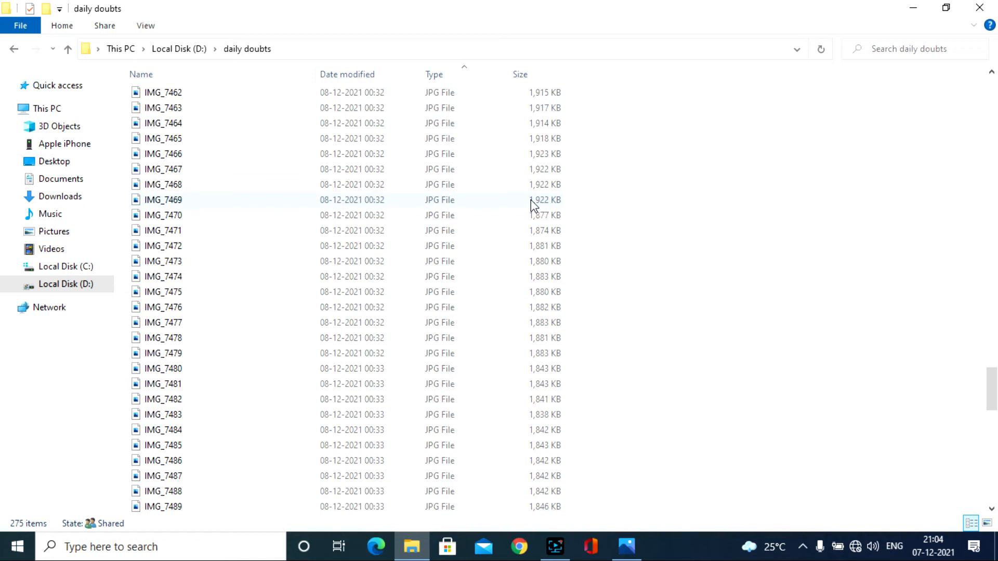